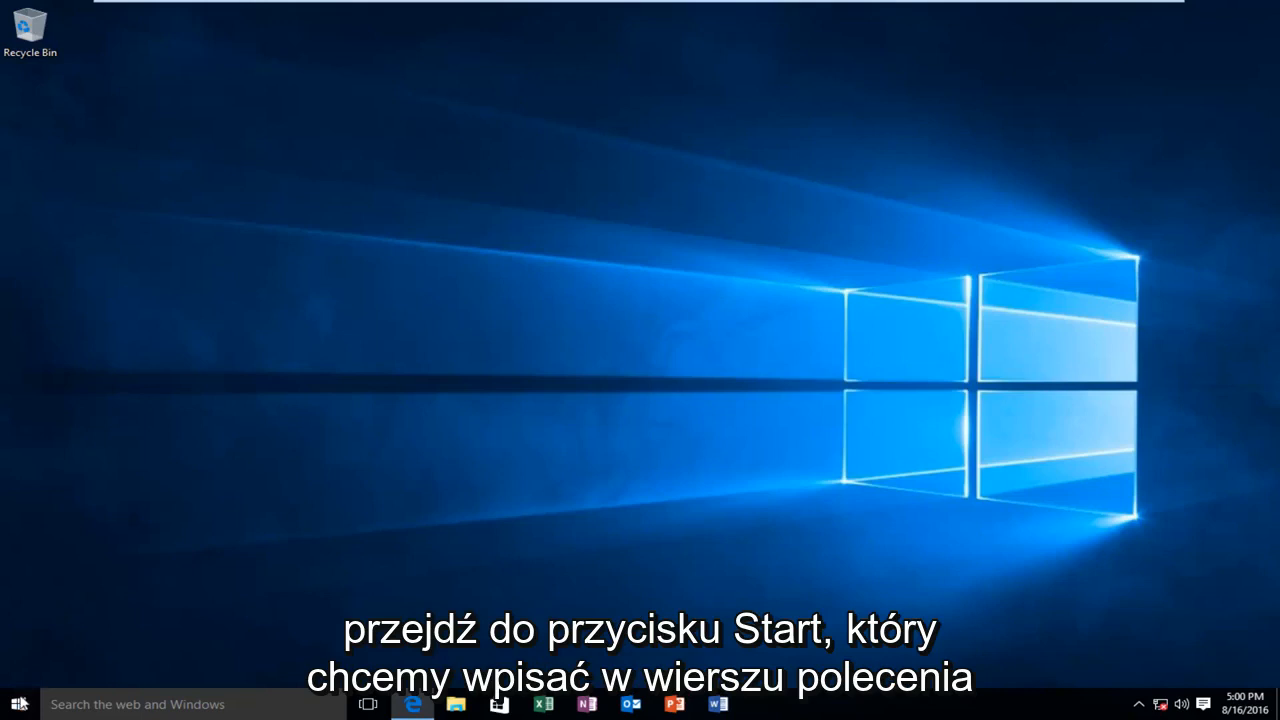
Search the Start menu for 'com' so Command Prompt shows as best match.
{"action": "left_click", "coordinate": [16, 704]}
{"action": "type", "text": "c"}
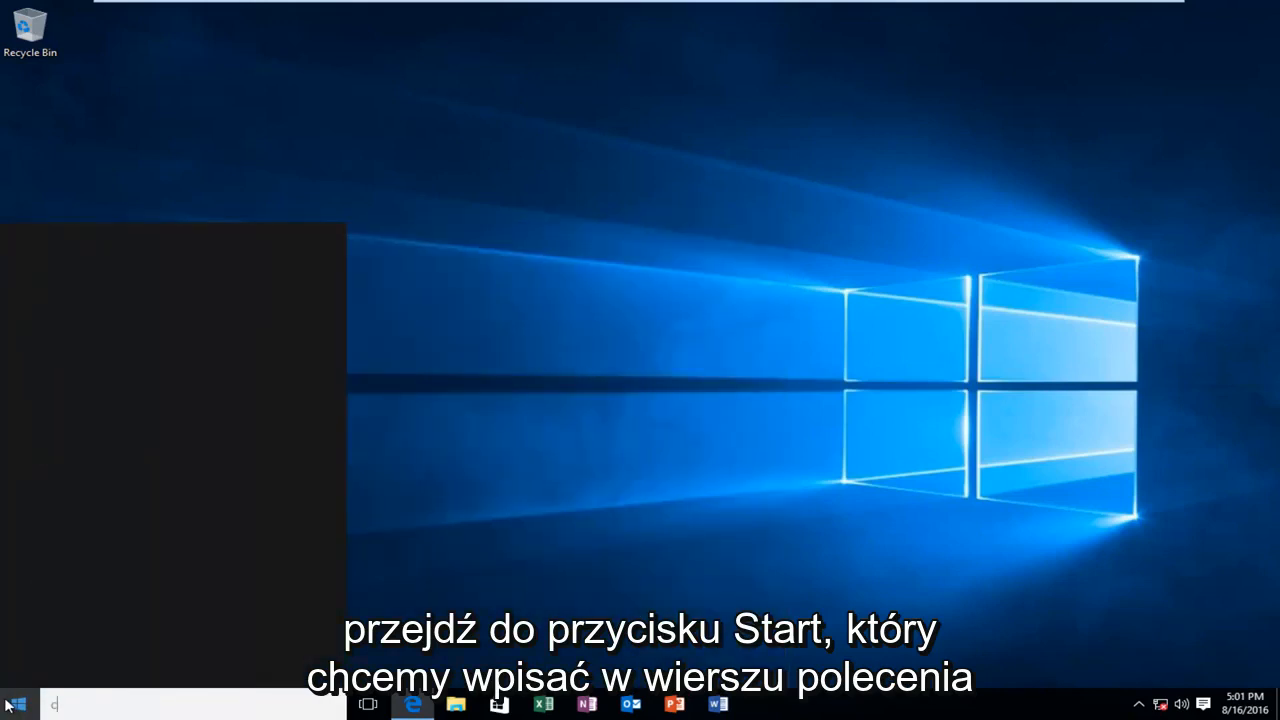
{"action": "type", "text": "om"}
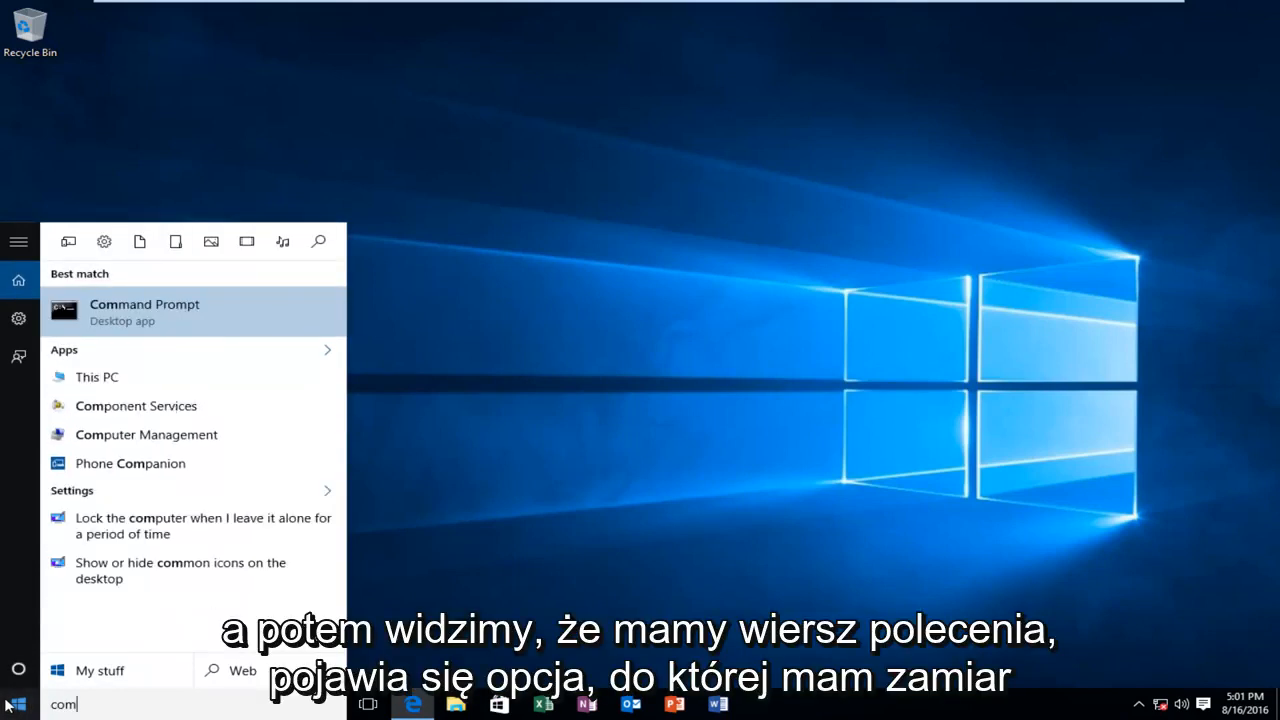
{"action": "mouse_move", "coordinate": [164, 336]}
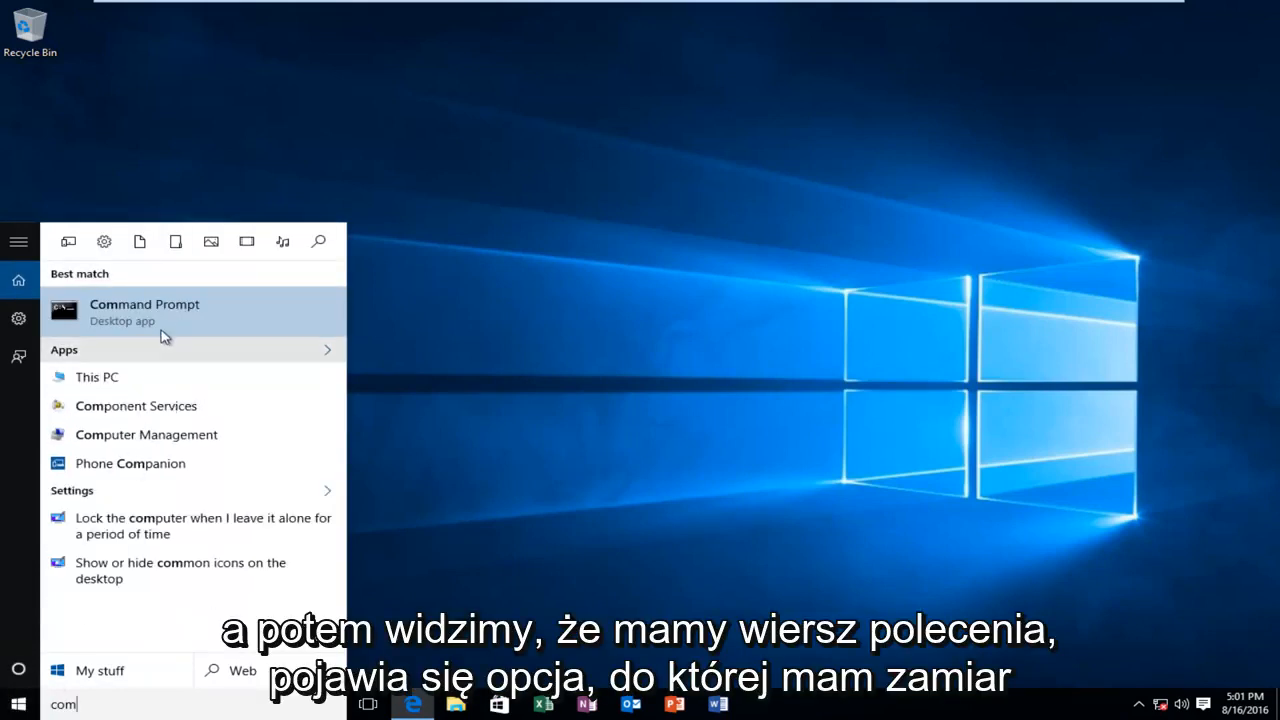
{"action": "mouse_move", "coordinate": [100, 312]}
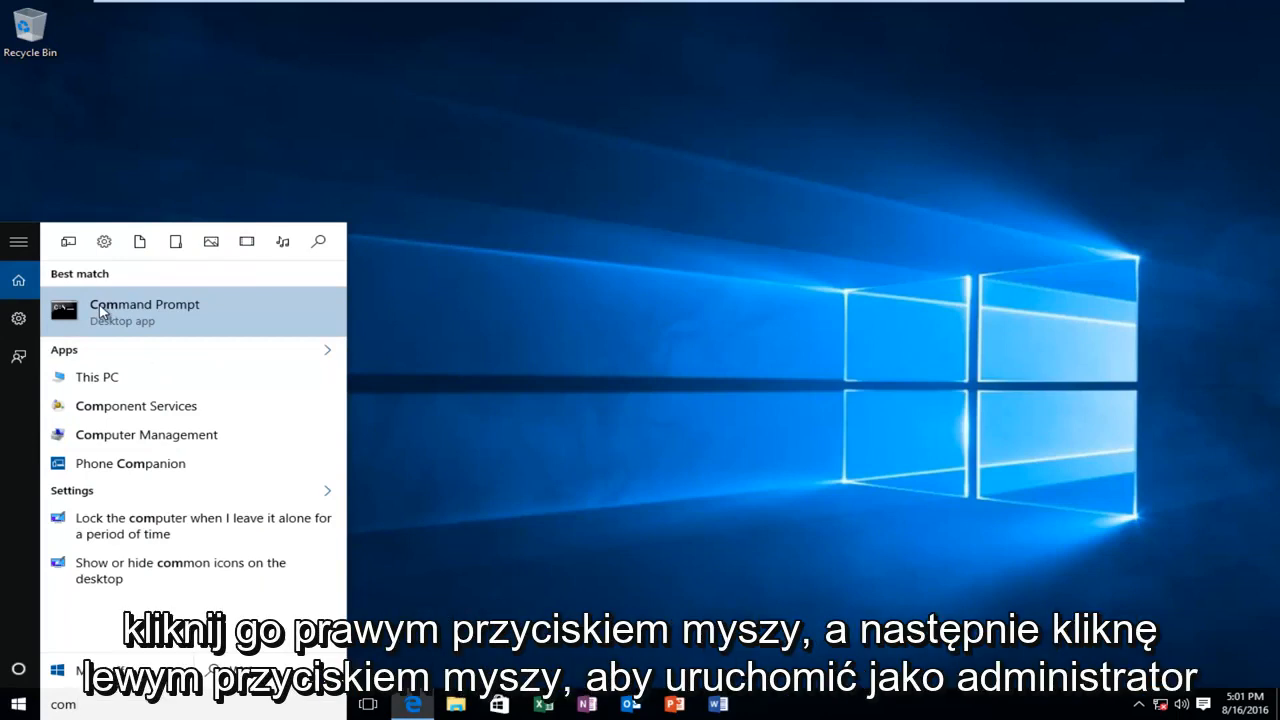
Run Command Prompt as administrator and approve the User Account Control prompt.
{"action": "right_click", "coordinate": [144, 312]}
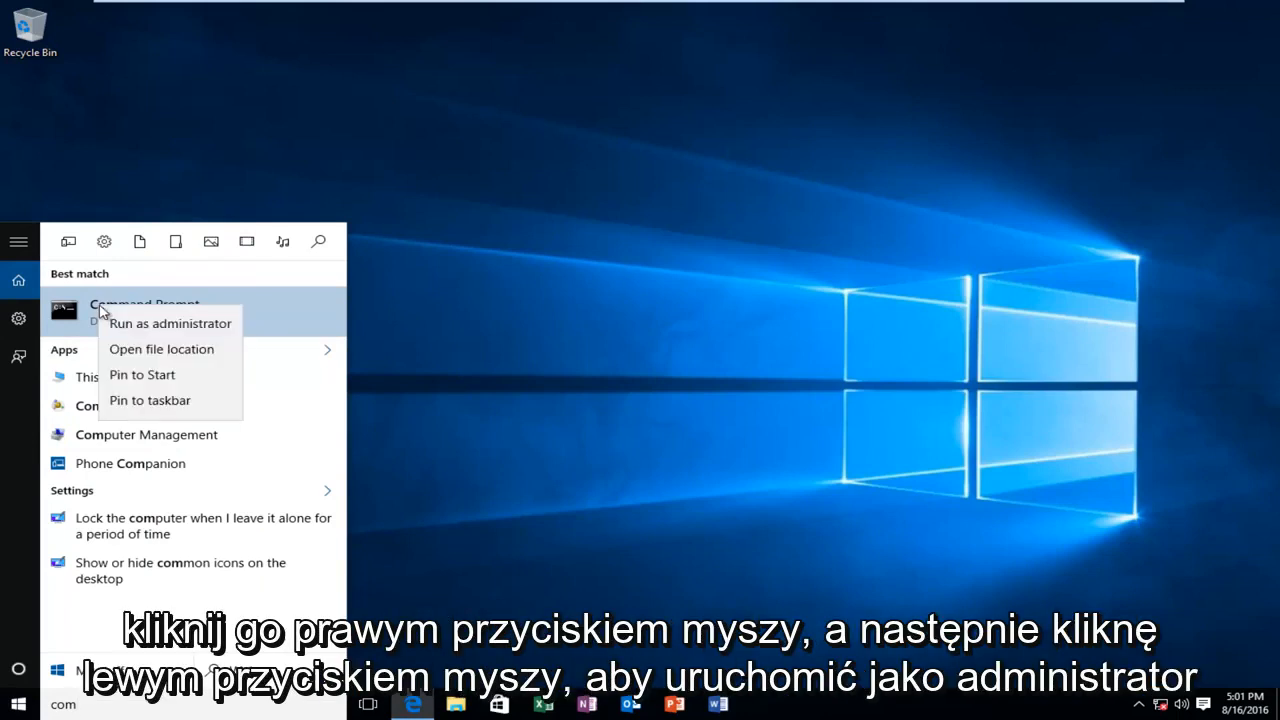
{"action": "mouse_move", "coordinate": [136, 324]}
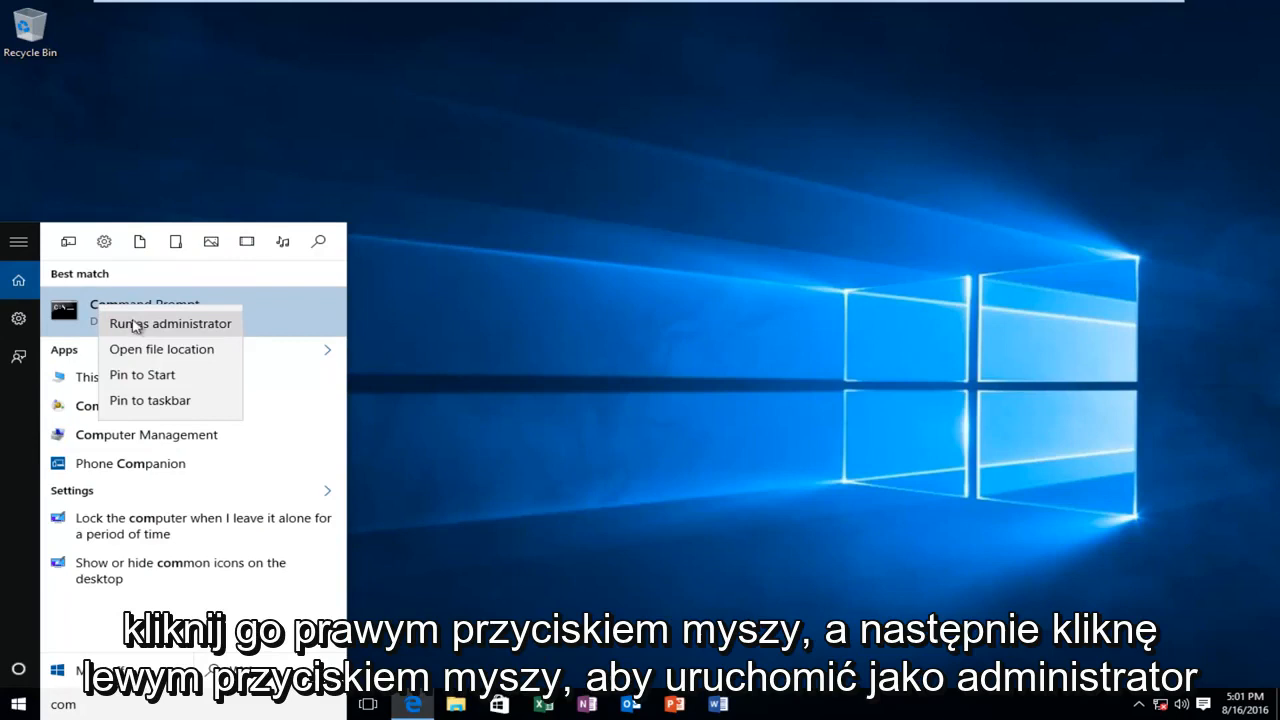
{"action": "mouse_move", "coordinate": [168, 336]}
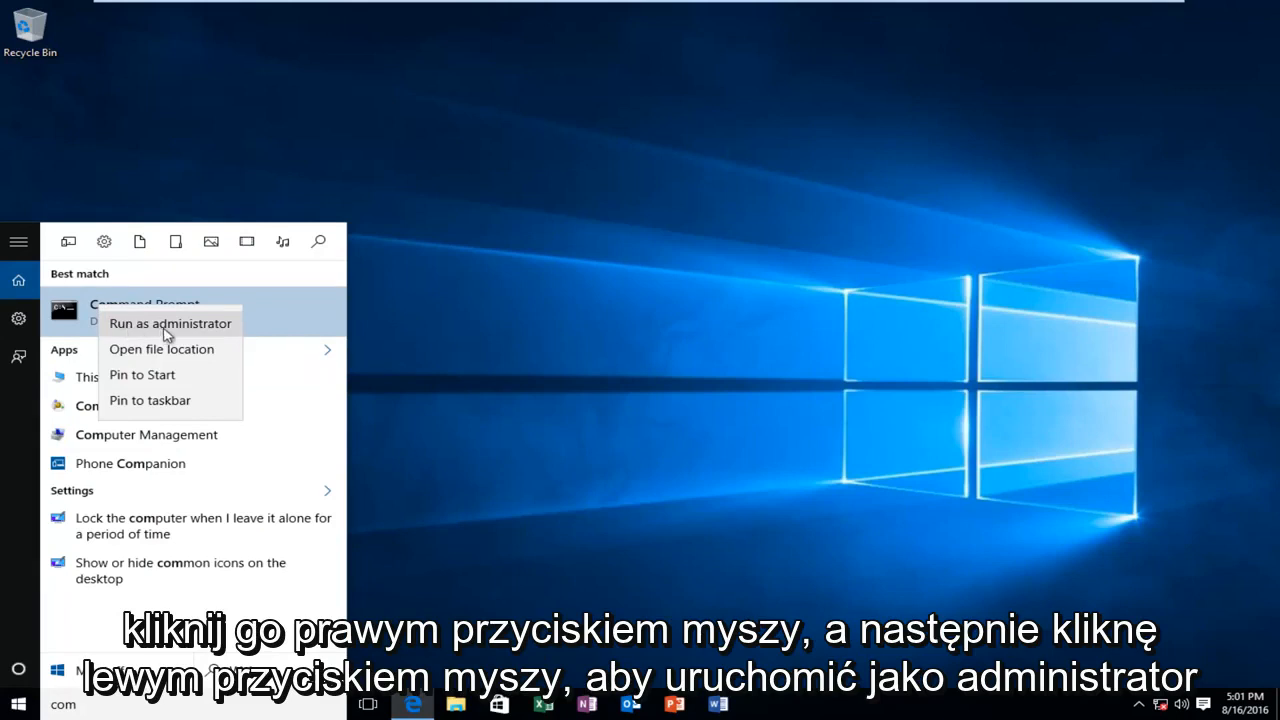
{"action": "left_click", "coordinate": [170, 324]}
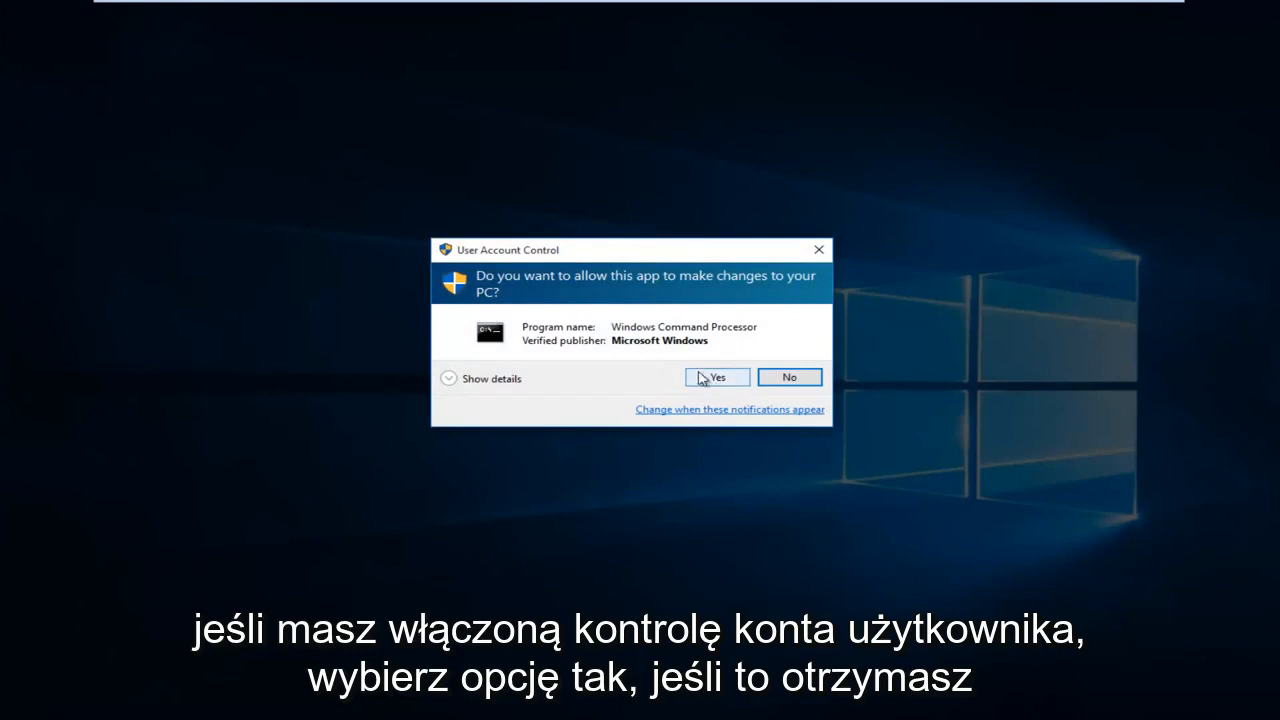
{"action": "left_click", "coordinate": [716, 376]}
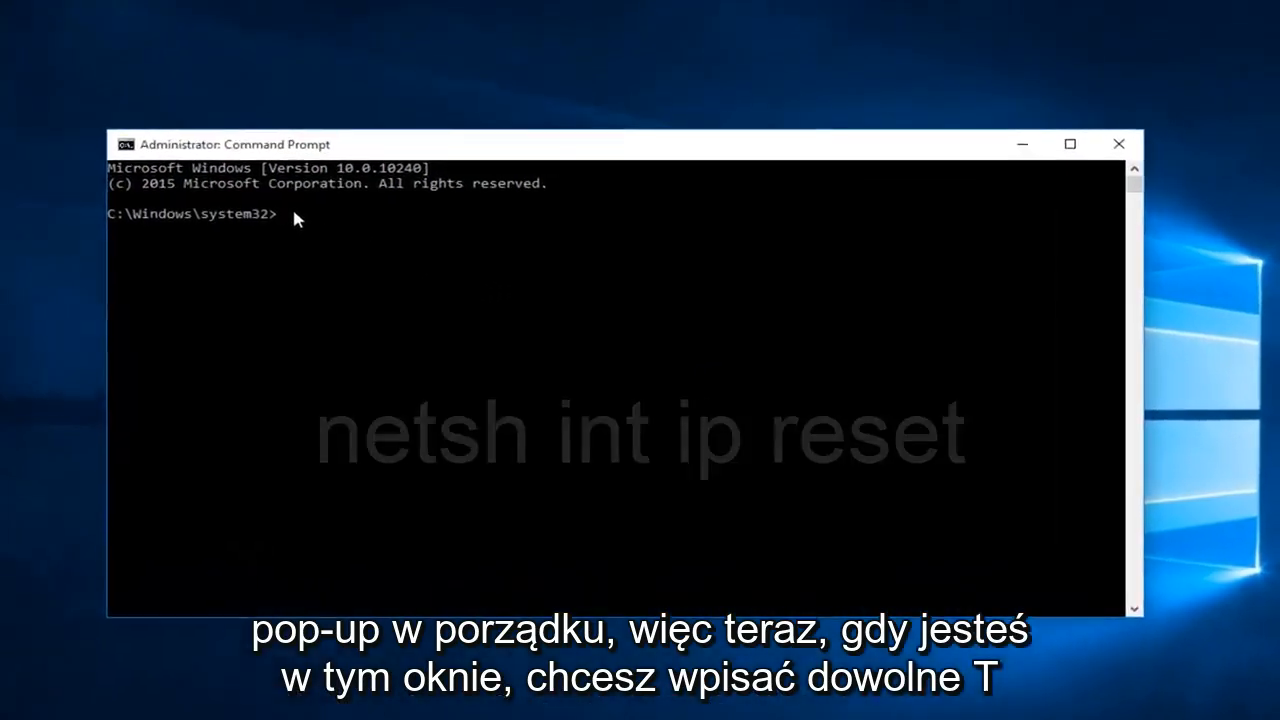
Run 'netsh int ip reset' to reset the IP networking stack.
{"action": "type", "text": "n"}
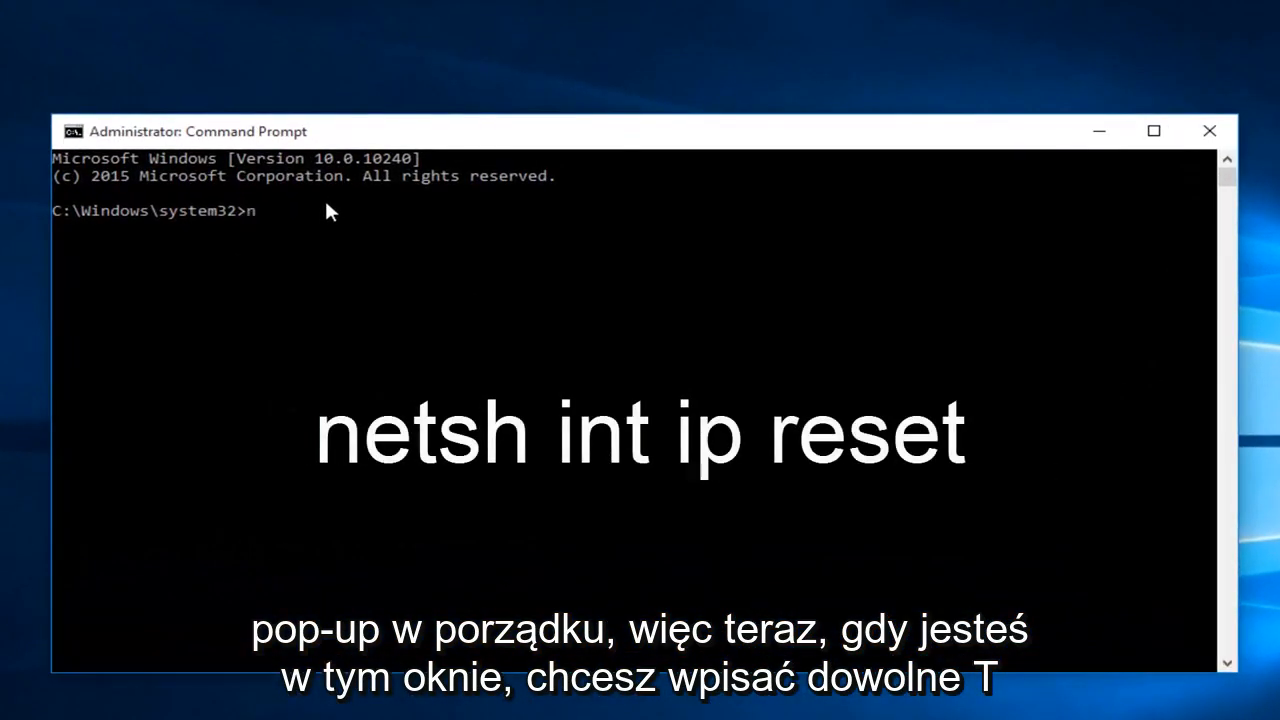
{"action": "type", "text": "etsh i"}
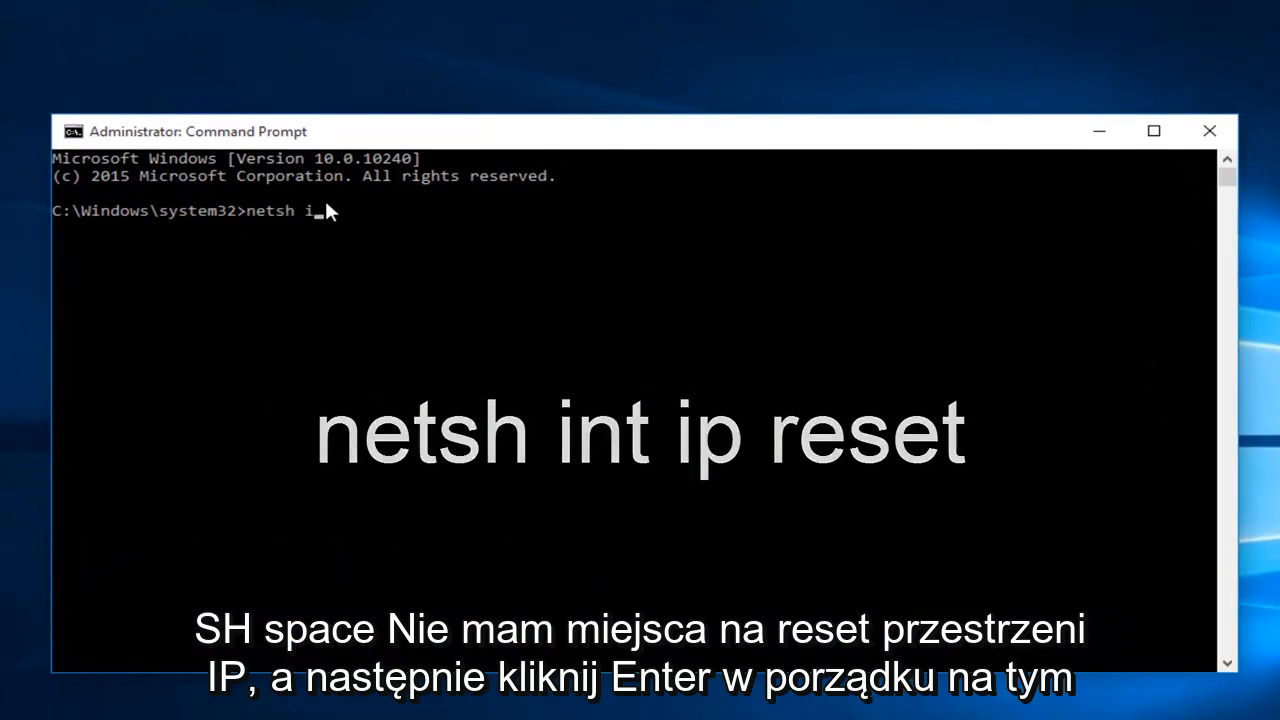
{"action": "type", "text": "nt"}
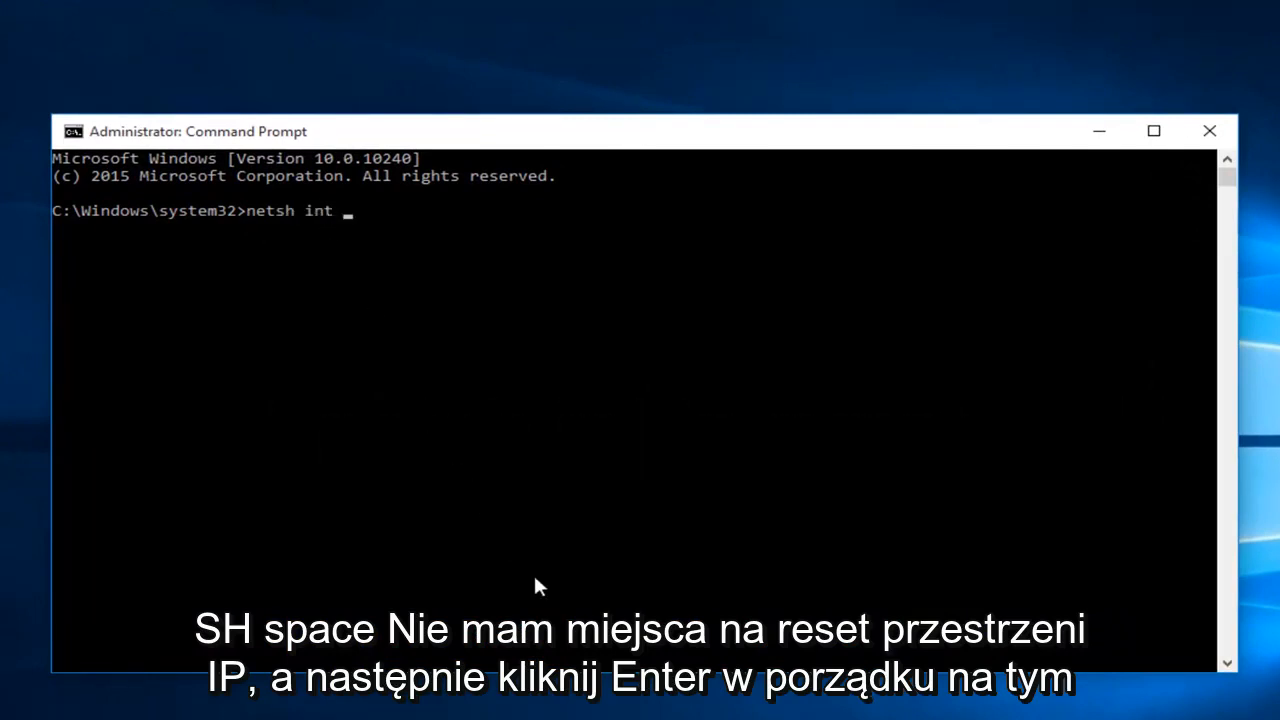
{"action": "type", "text": "ip"}
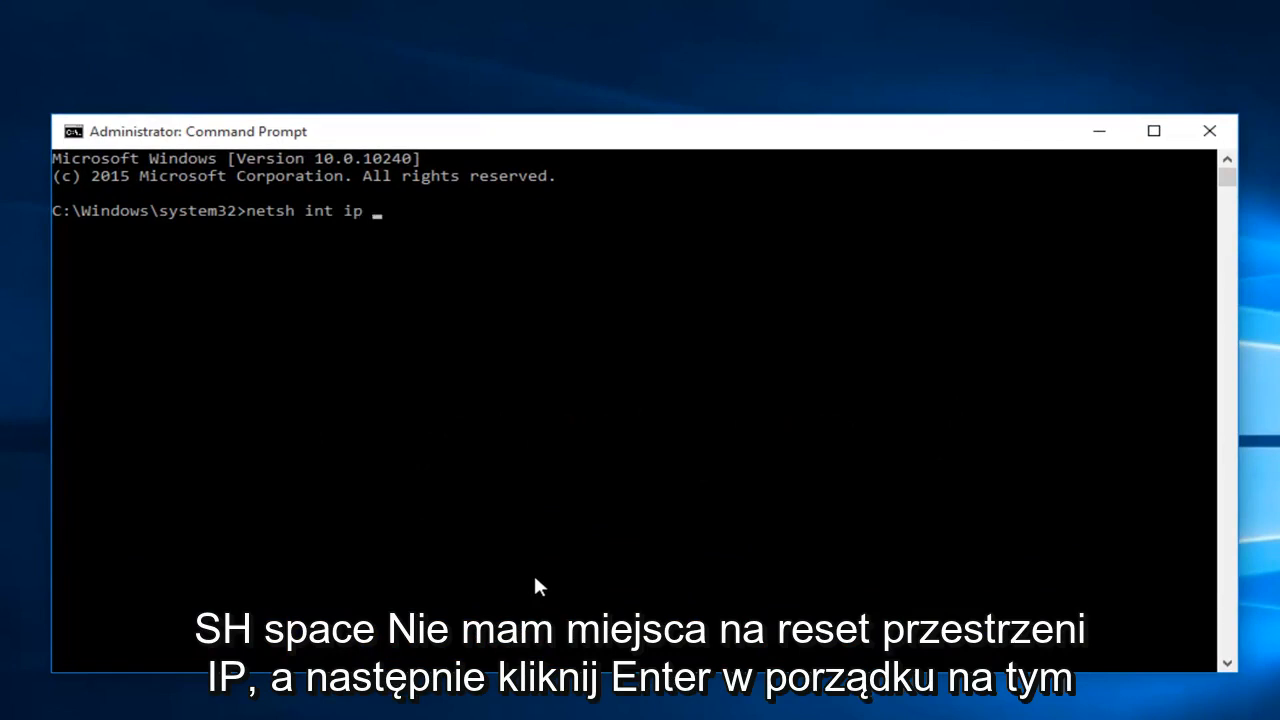
{"action": "type", "text": "reset"}
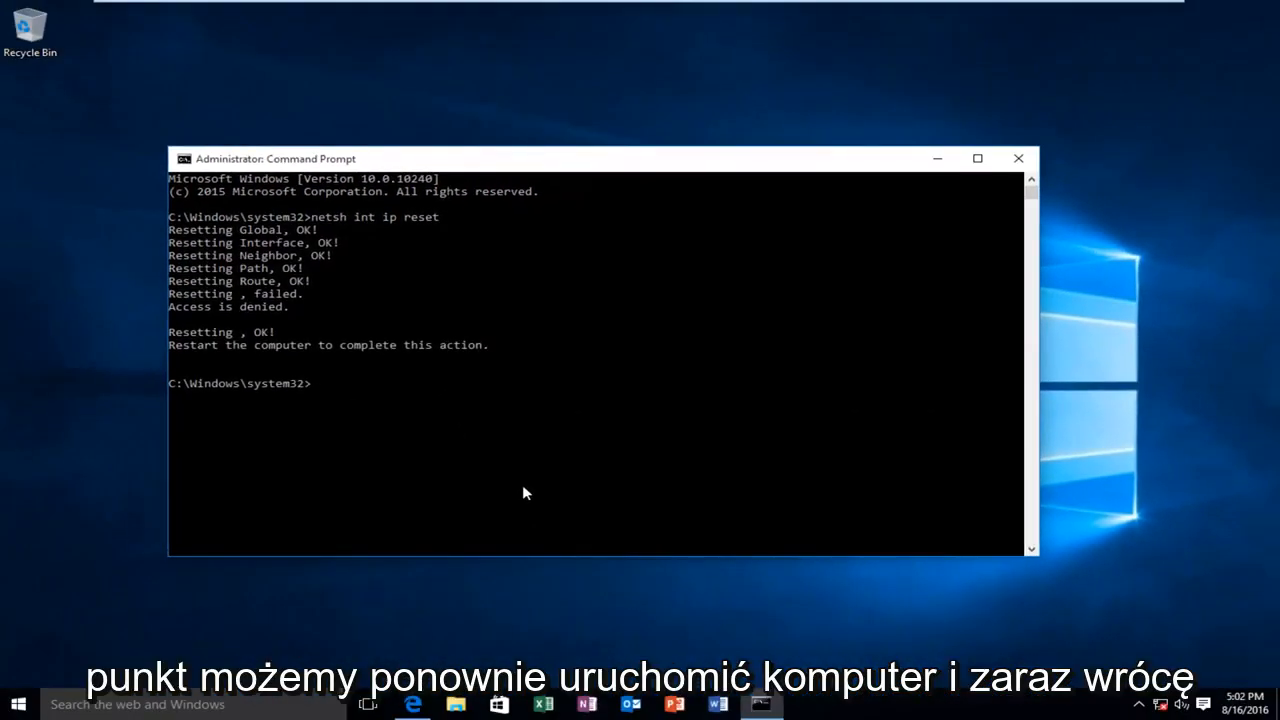
Restart the computer from the Start menu Power options.
{"action": "left_click", "coordinate": [16, 704]}
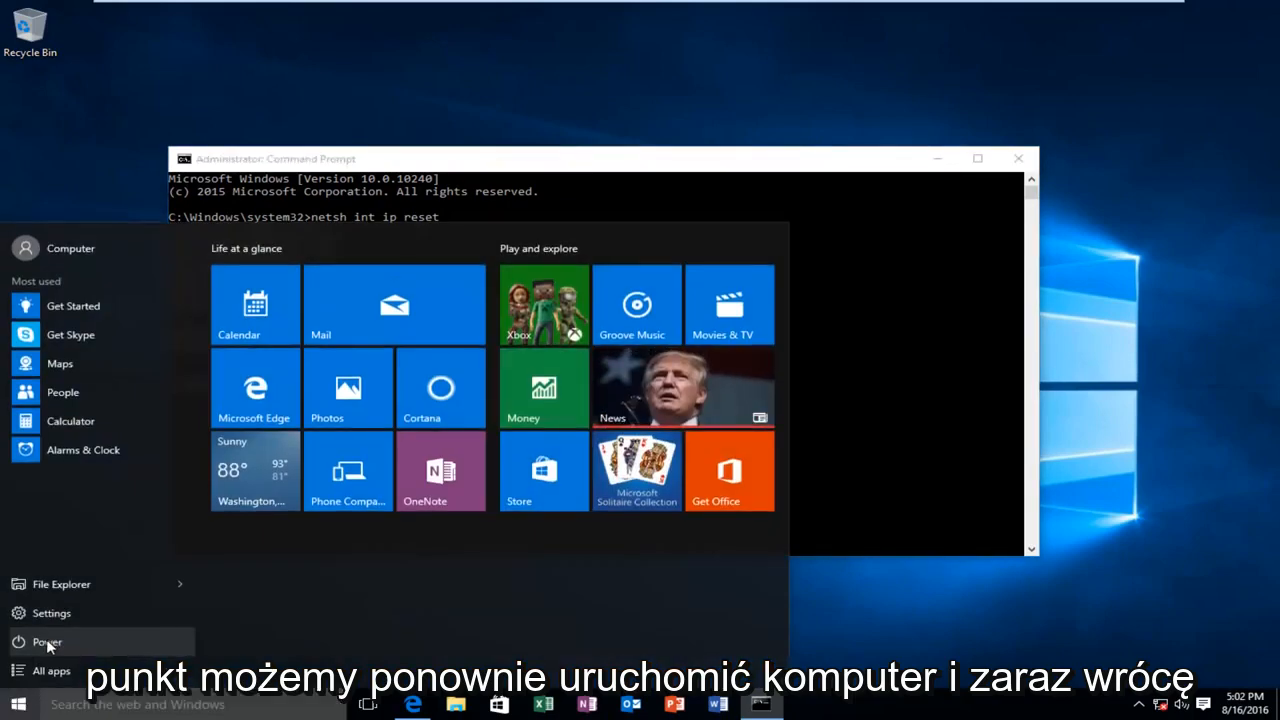
{"action": "left_click", "coordinate": [48, 640]}
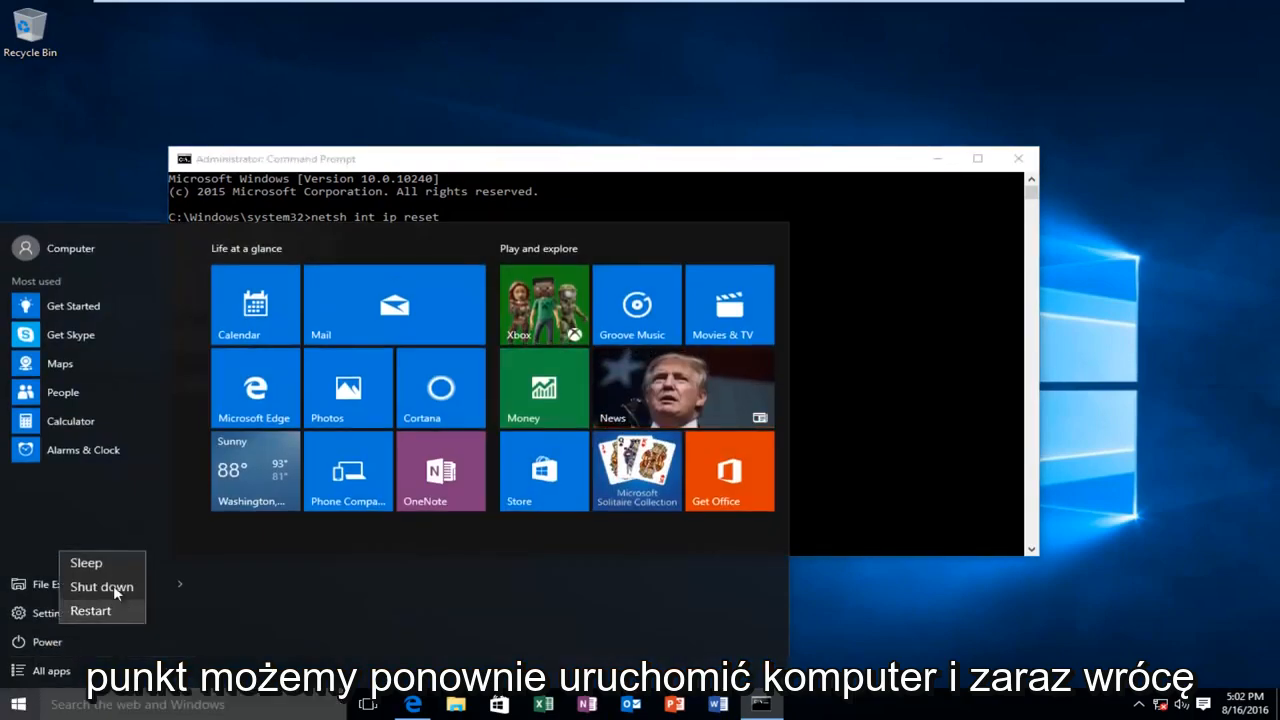
{"action": "mouse_move", "coordinate": [190, 570]}
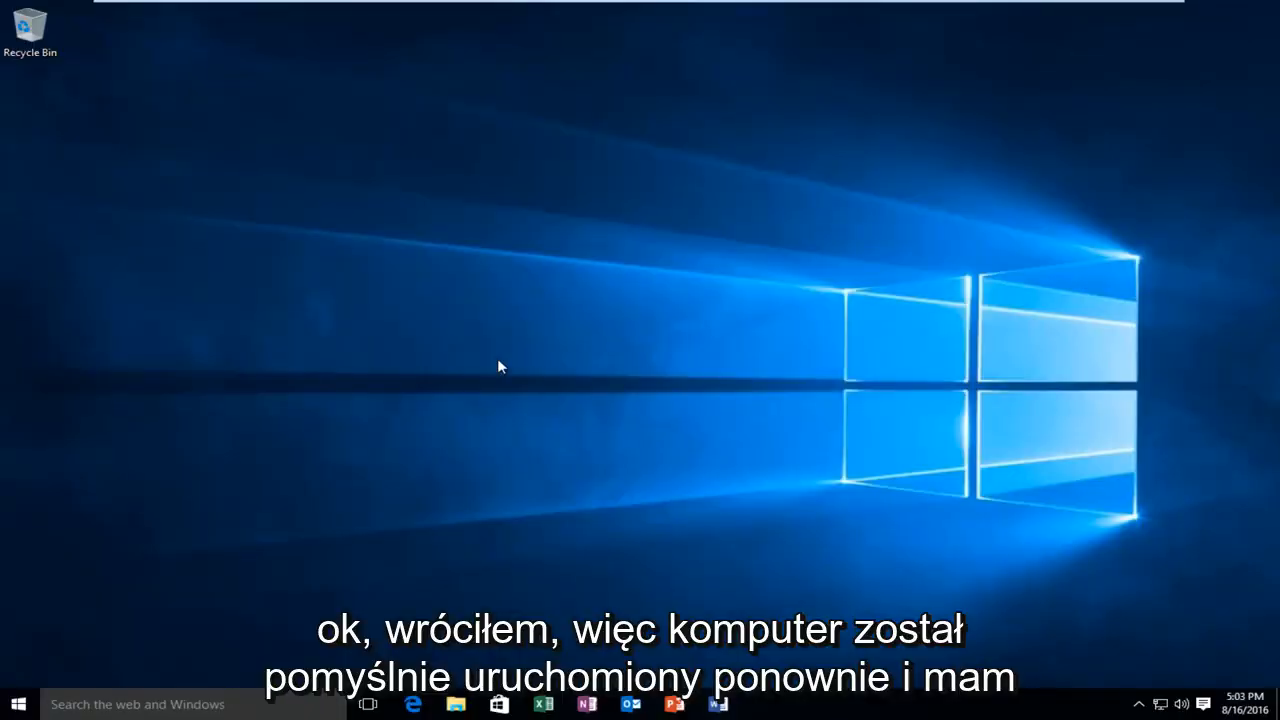
{"action": "mouse_move", "coordinate": [1136, 640]}
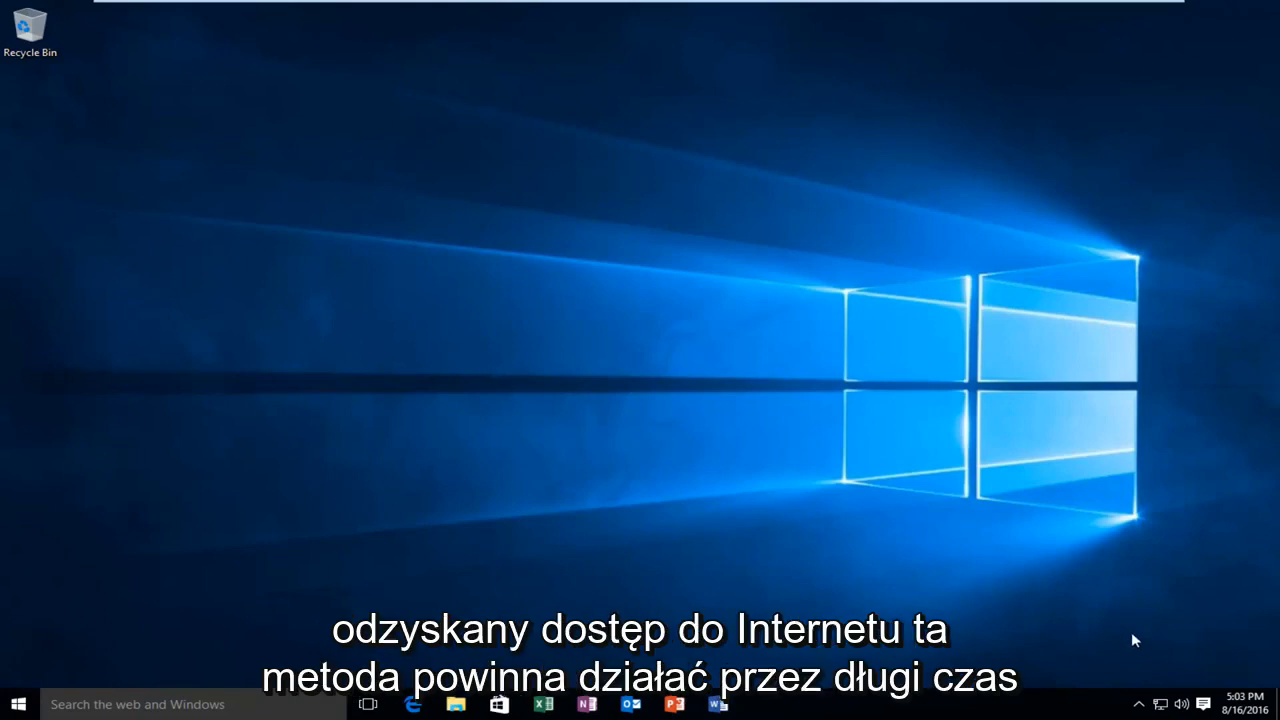
{"action": "mouse_move", "coordinate": [542, 468]}
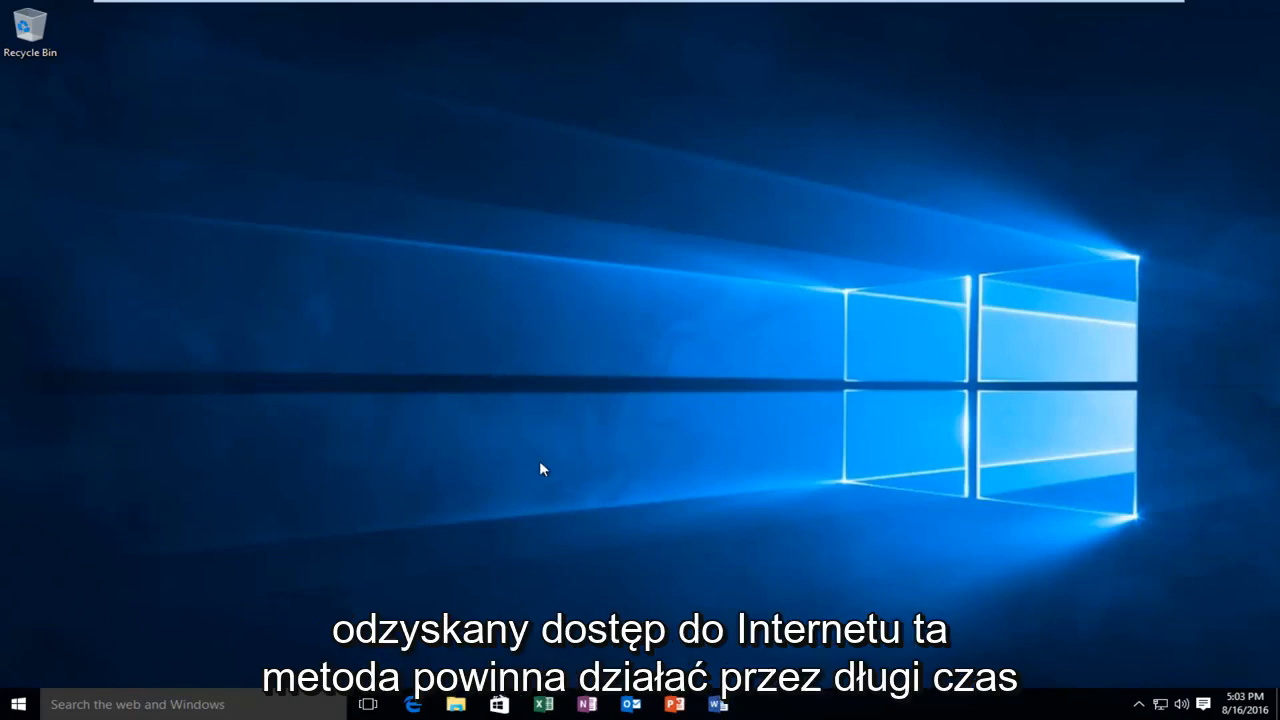